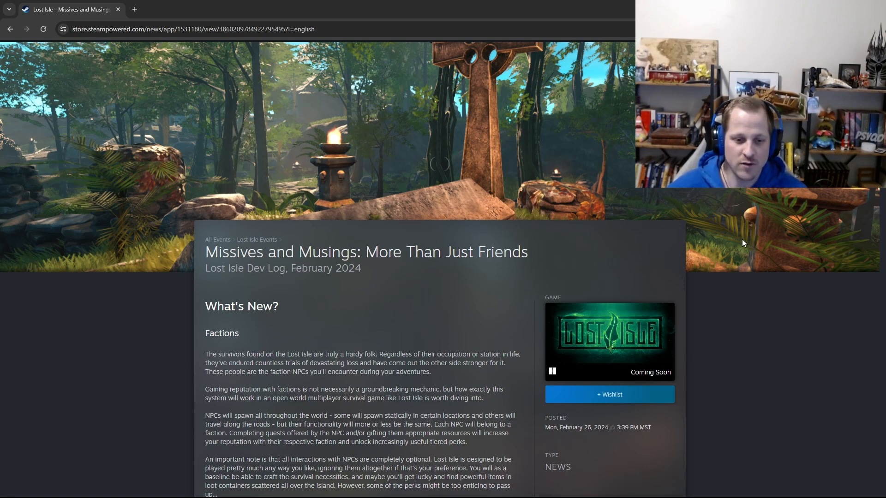
Step: Scroll the Lost Isle February dev log down to the Factions section under What's New
scroll("down", 3)
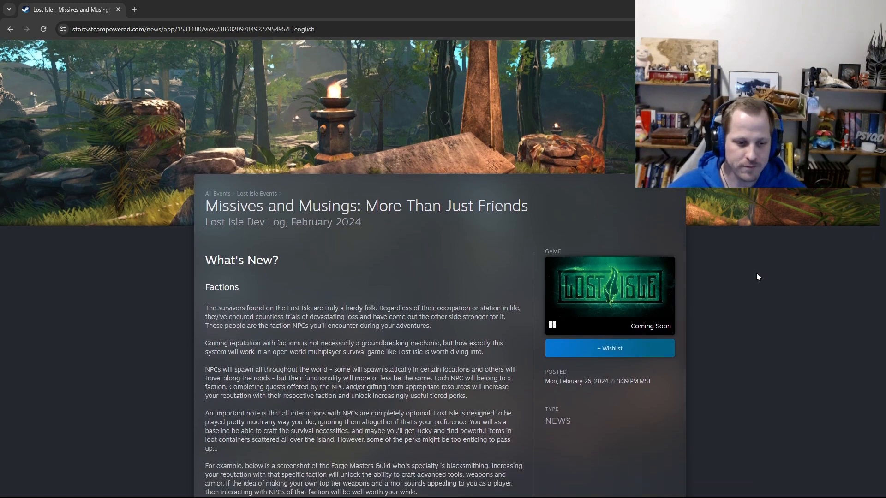
scroll("down", 3)
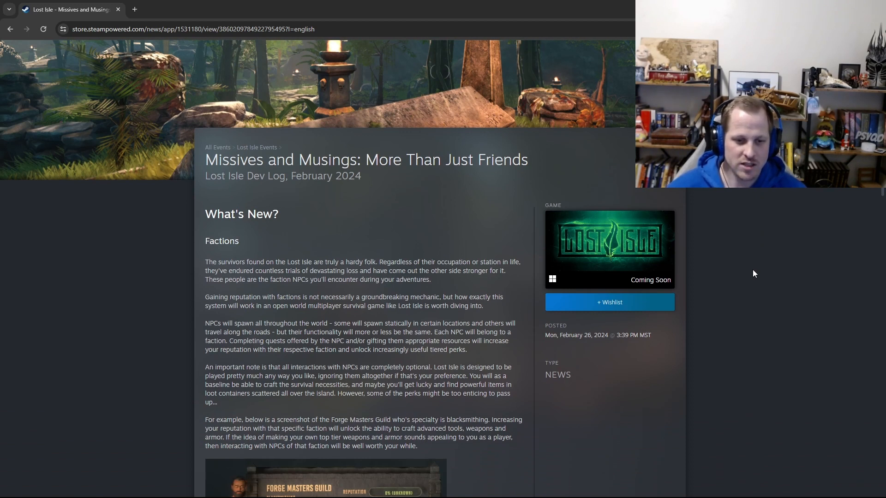
scroll("down", 3)
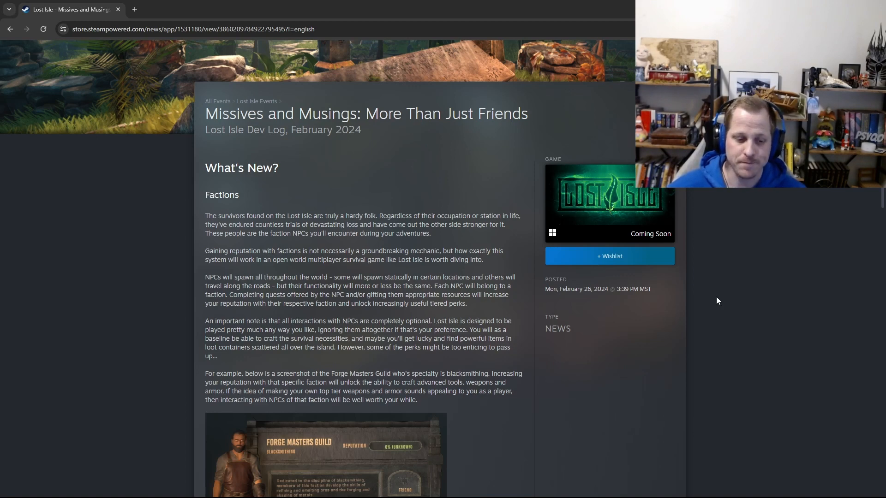
Step: Scroll down to the Forge Masters Guild screenshot and the list of eight factions
scroll("down", 3)
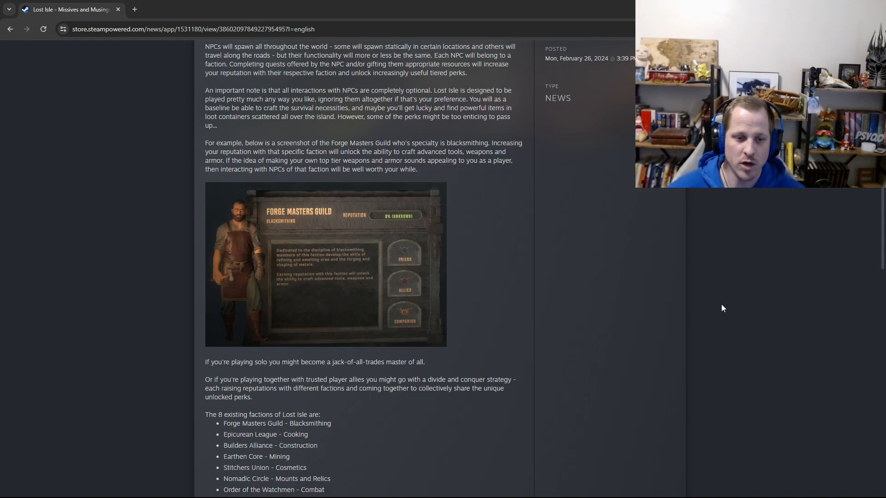
mouse_move(336, 303)
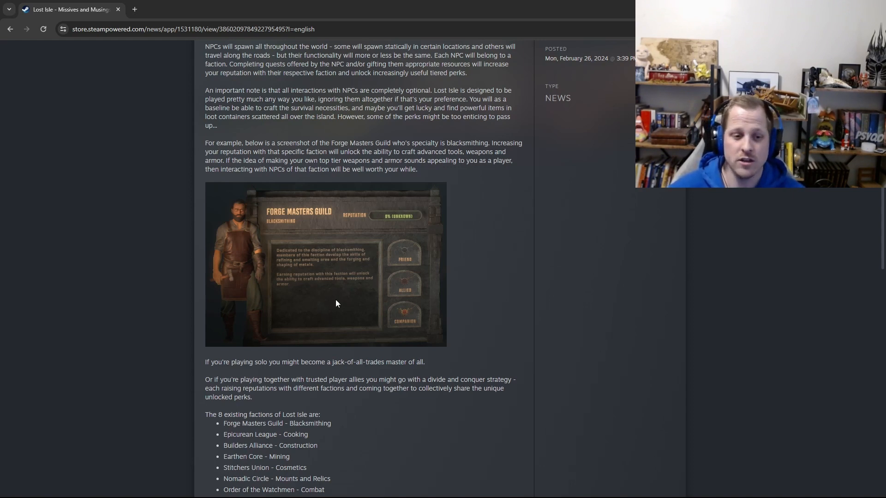
scroll("down", 3)
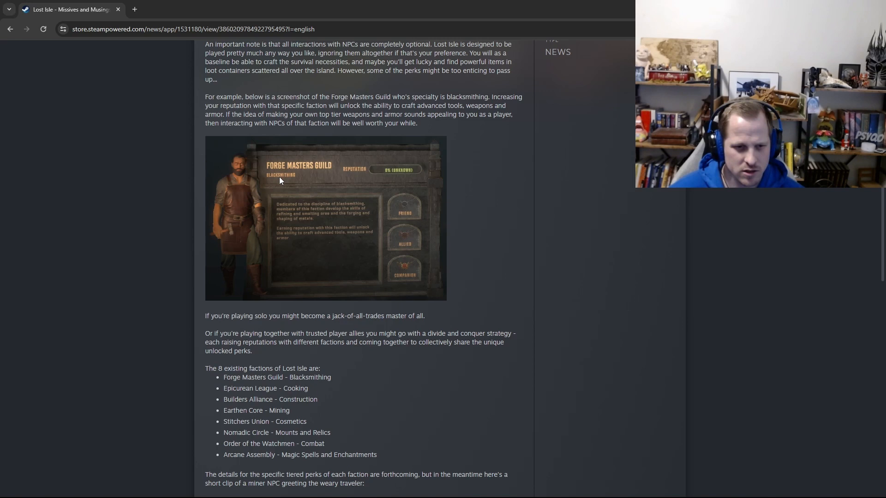
mouse_move(338, 197)
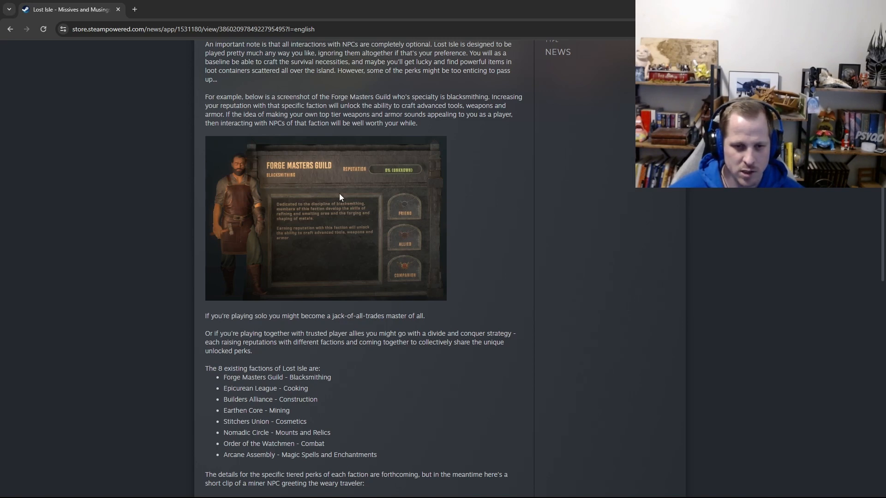
mouse_move(525, 258)
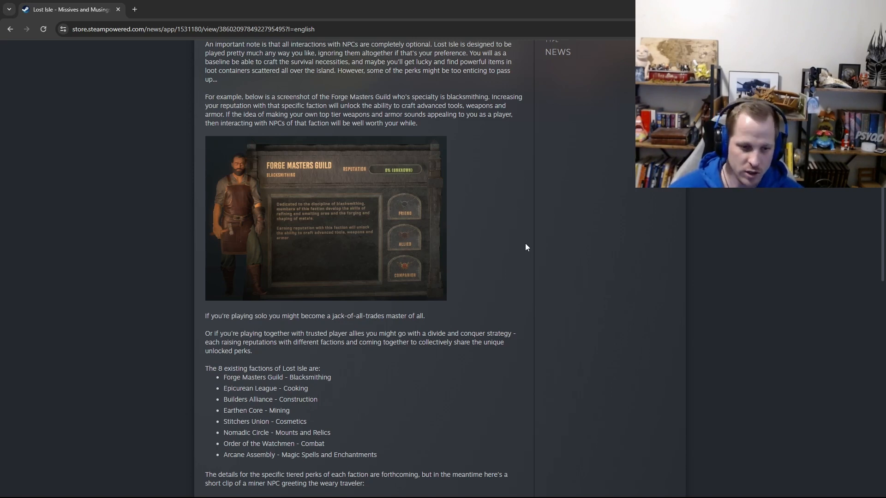
mouse_move(562, 180)
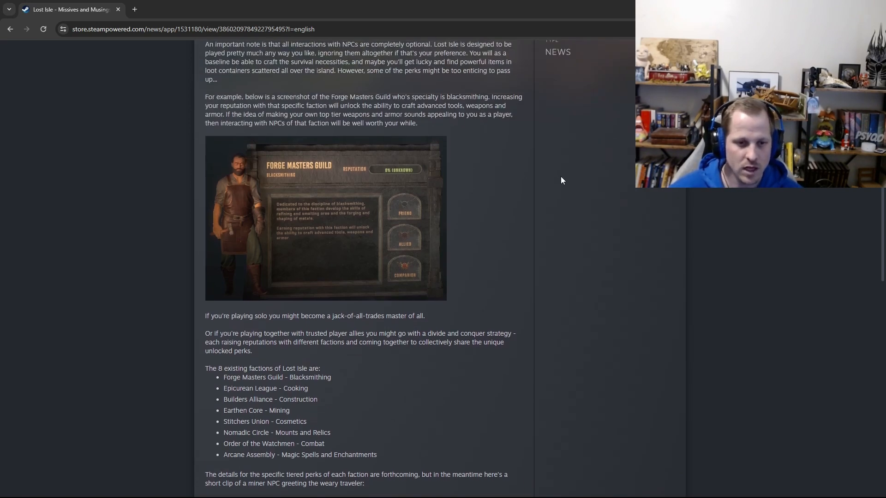
mouse_move(330, 184)
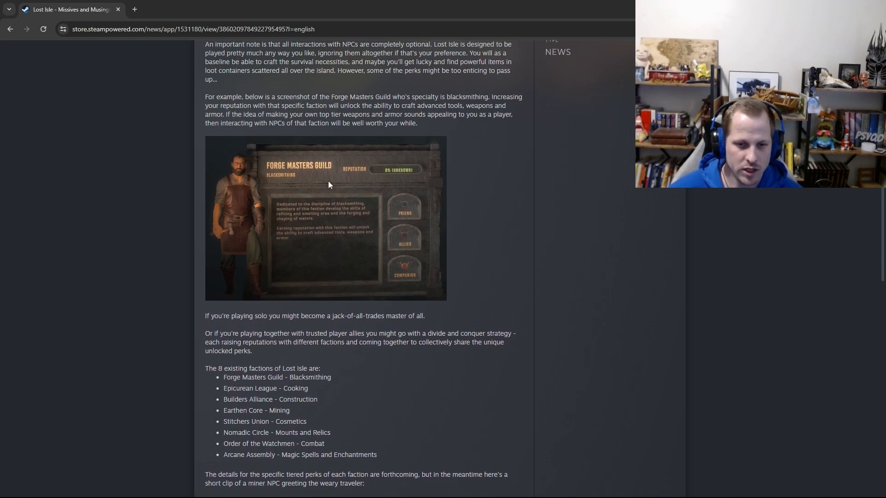
mouse_move(567, 250)
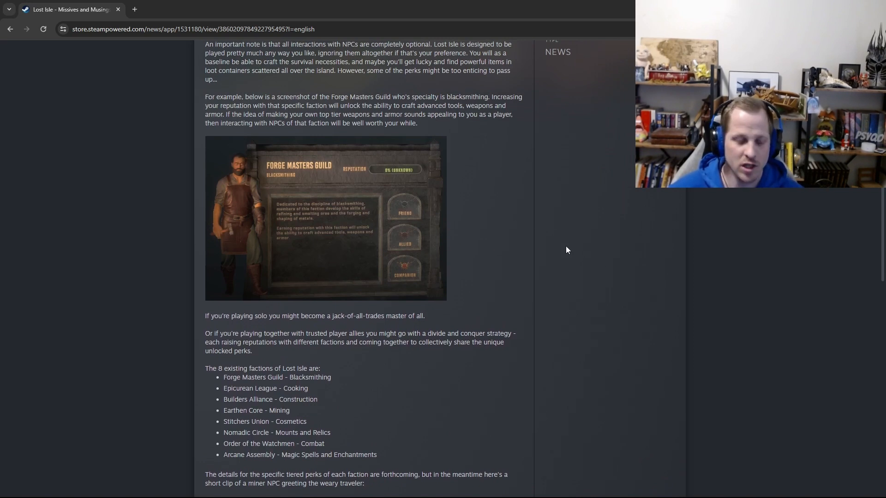
scroll("down", 3)
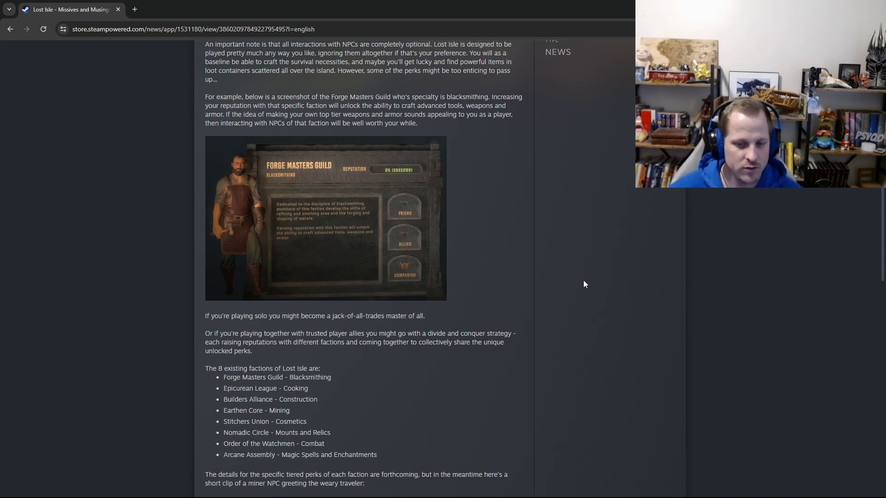
mouse_move(559, 293)
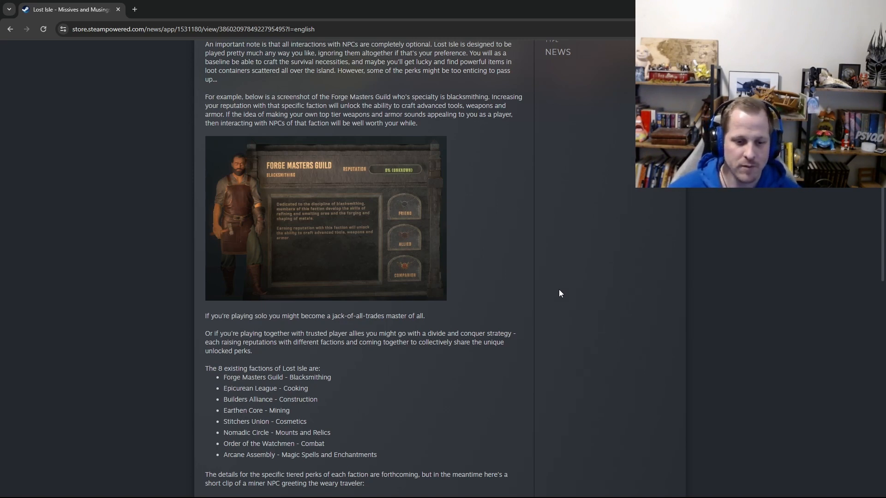
mouse_move(537, 288)
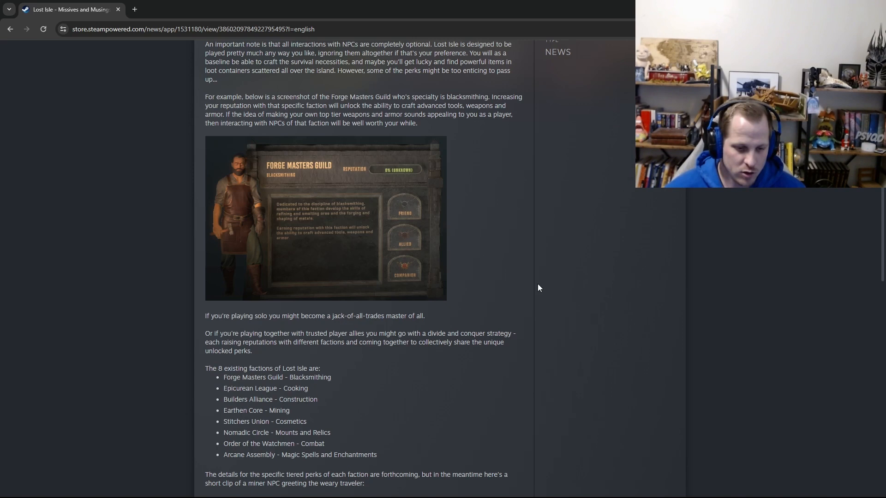
mouse_move(362, 414)
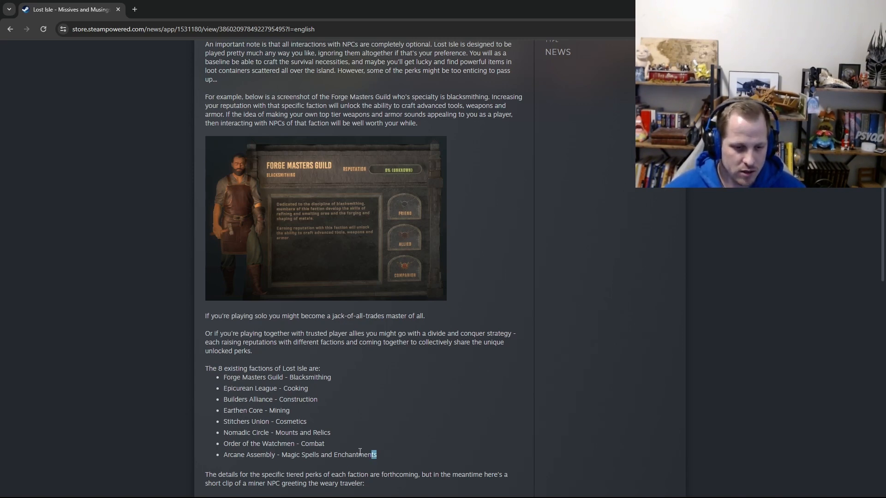
left_click_drag(223, 378, 376, 455)
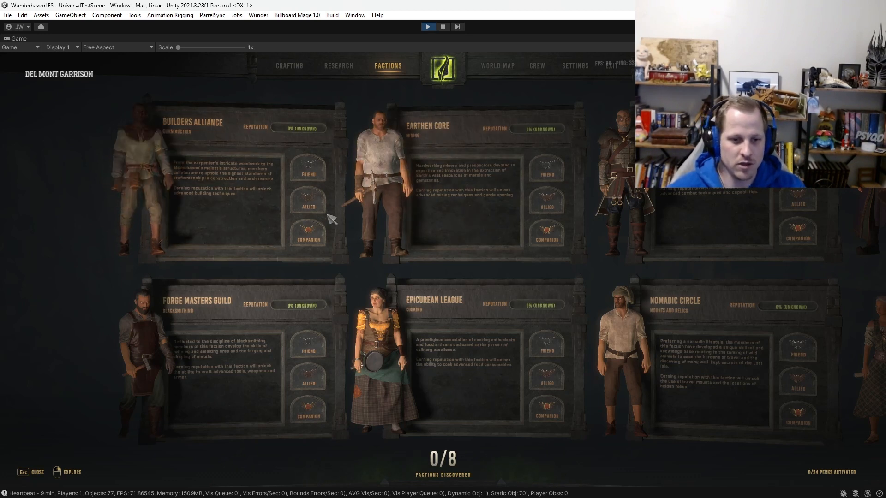
mouse_move(267, 260)
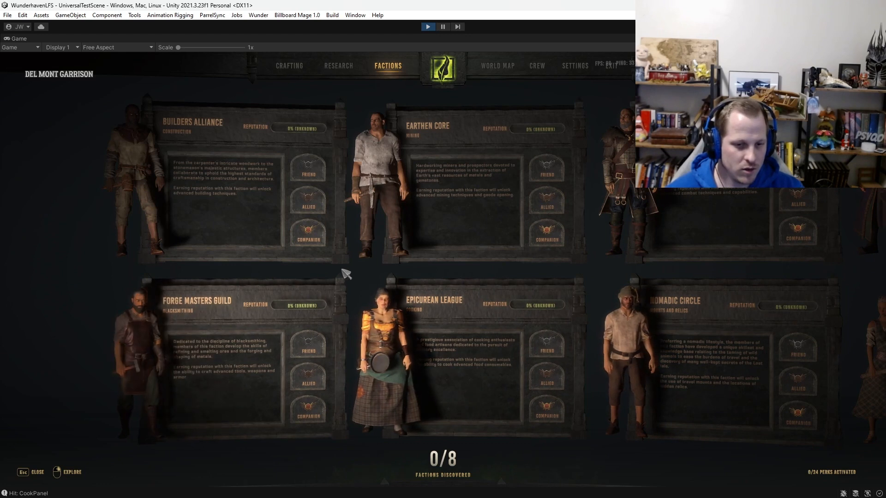
mouse_move(249, 339)
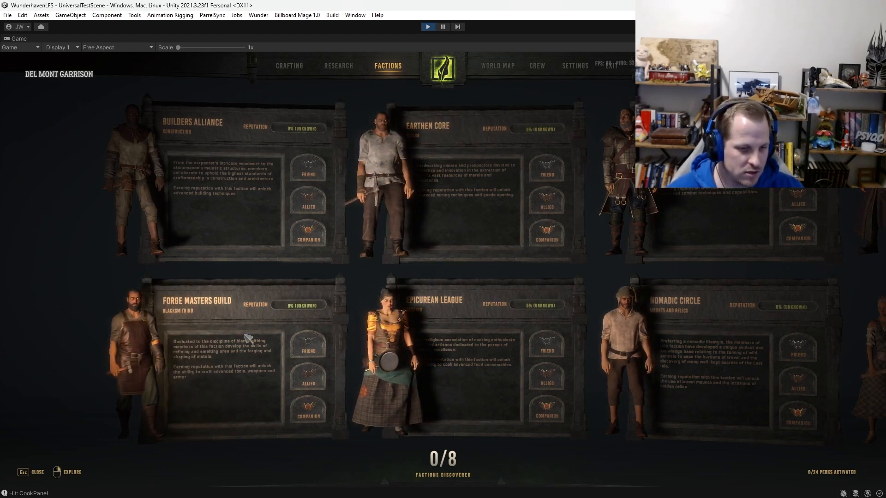
mouse_move(222, 404)
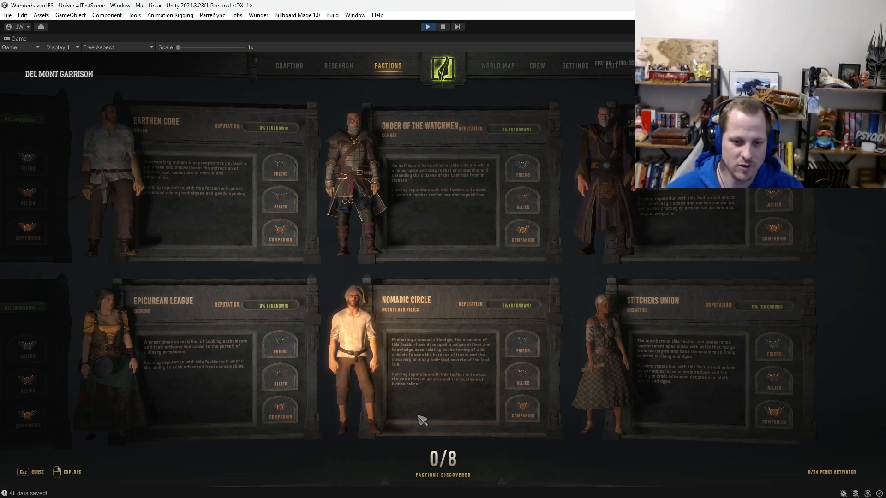
mouse_move(686, 459)
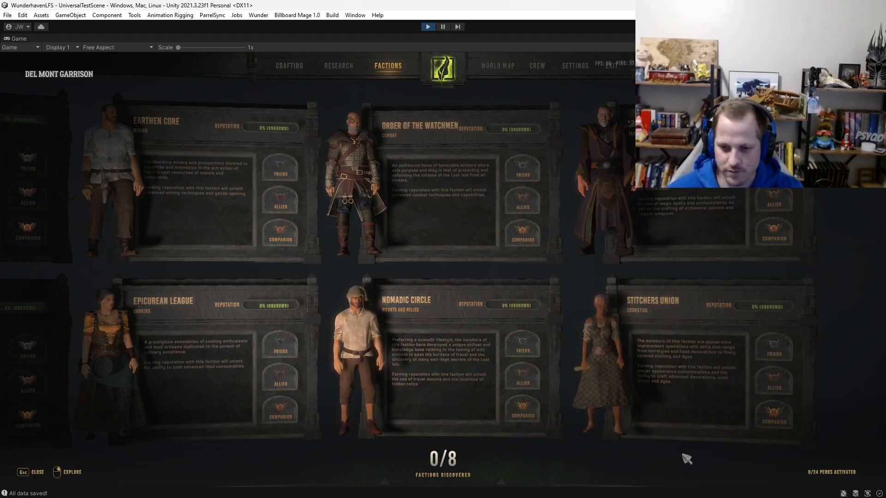
mouse_move(713, 417)
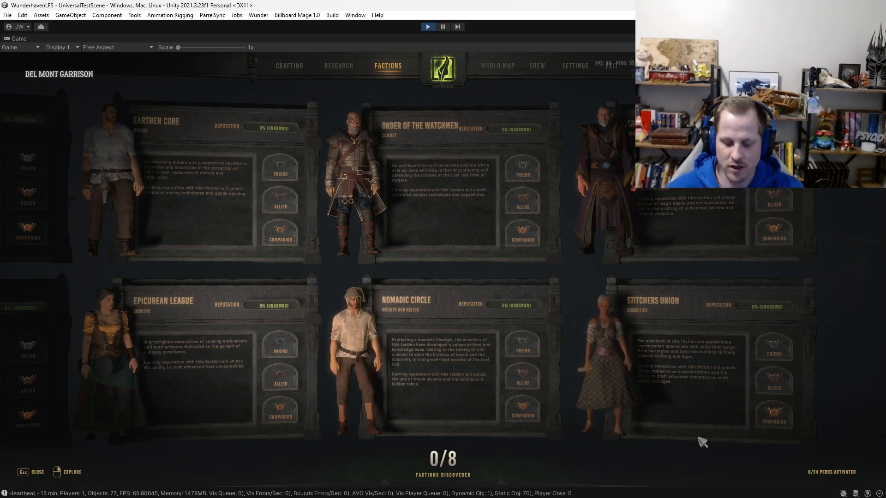
mouse_move(735, 419)
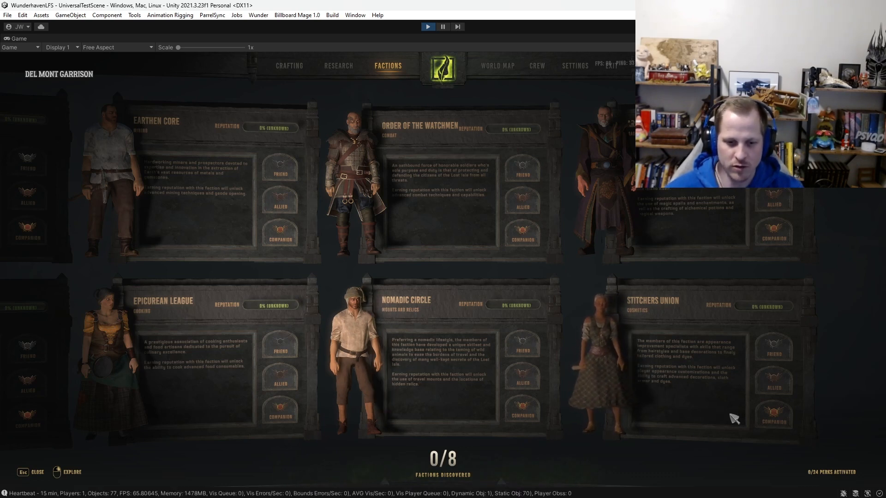
mouse_move(698, 424)
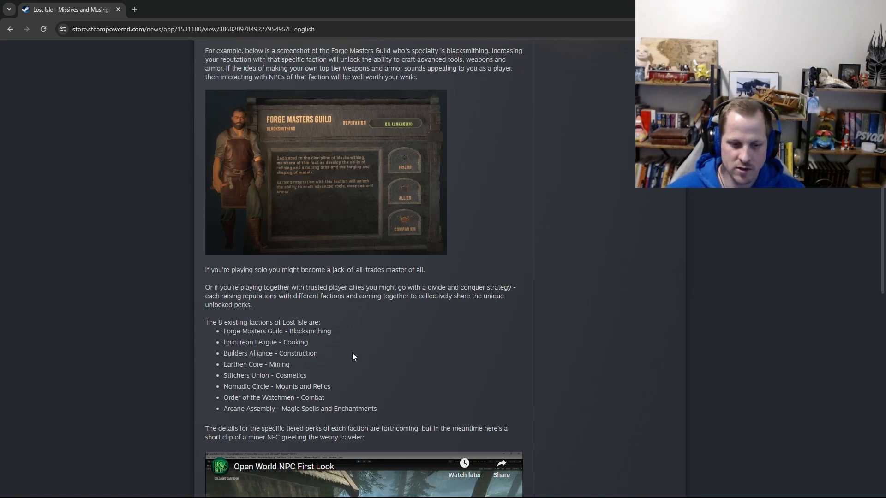
Step: Scroll past the faction list to the Open World NPC First Look miner clip
scroll("down", 3)
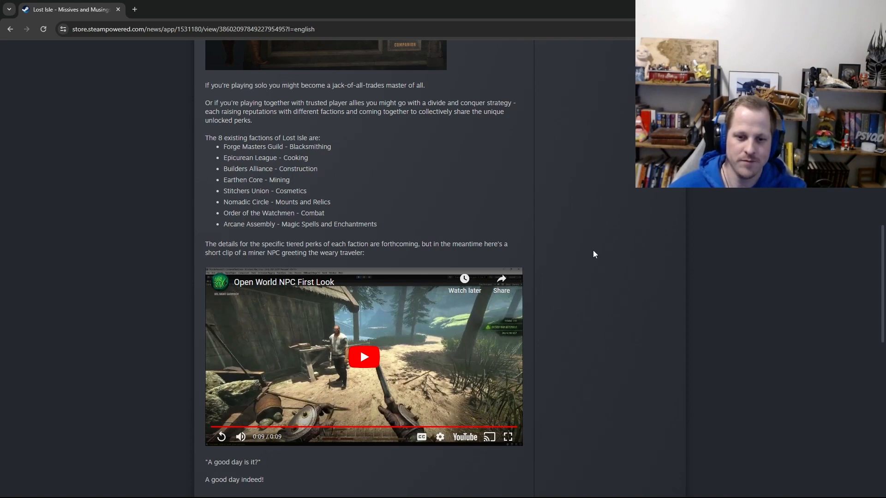
mouse_move(615, 269)
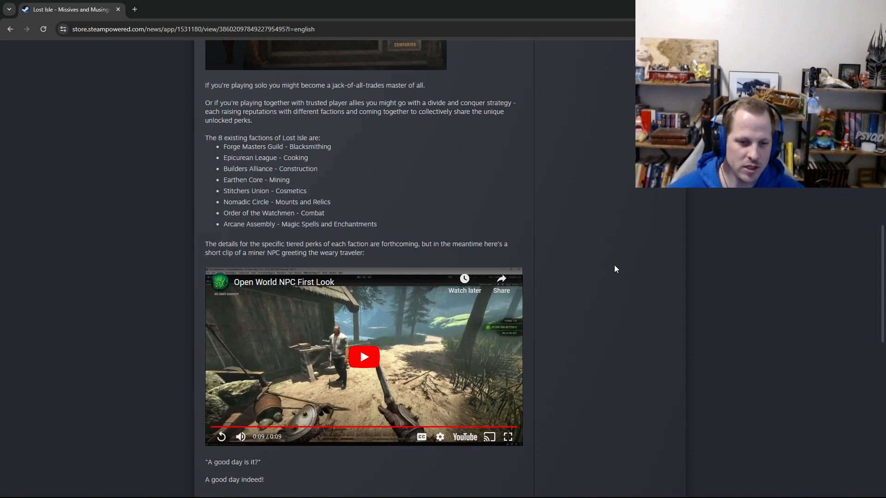
Step: Replay the miner NPC greeting clip and scroll to the Other Notable Changes list below it
scroll("down", 3)
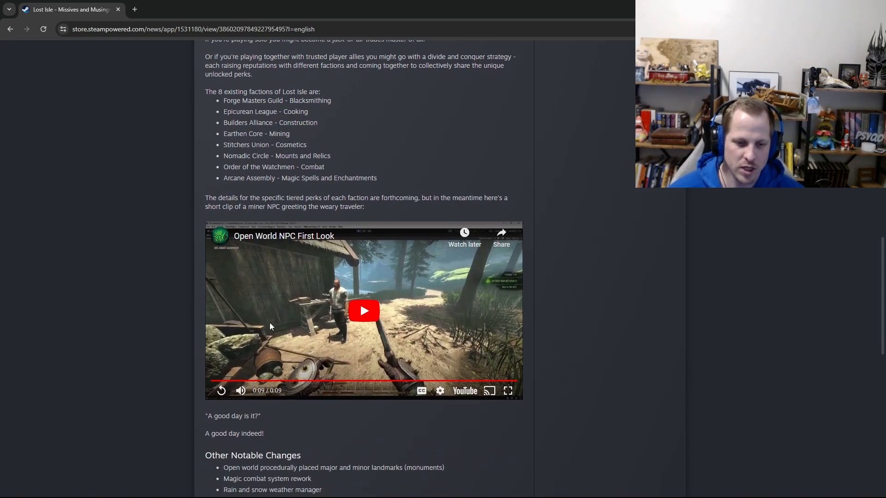
mouse_move(270, 310)
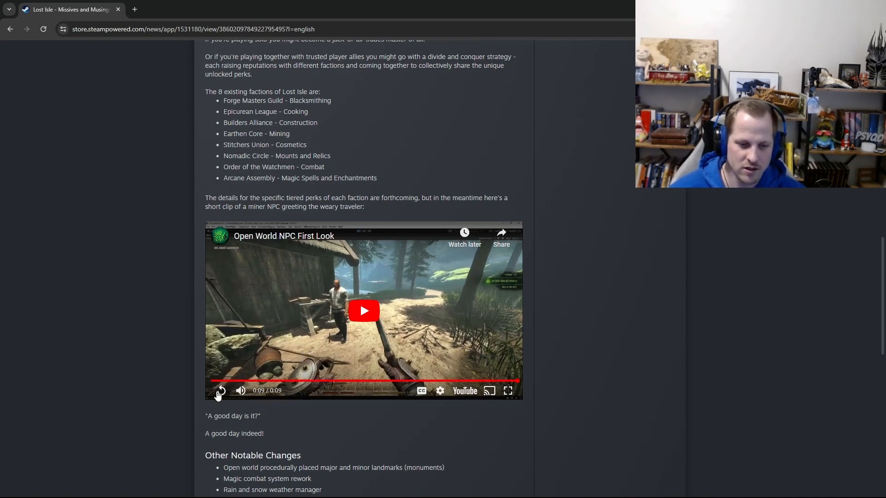
left_click(363, 310)
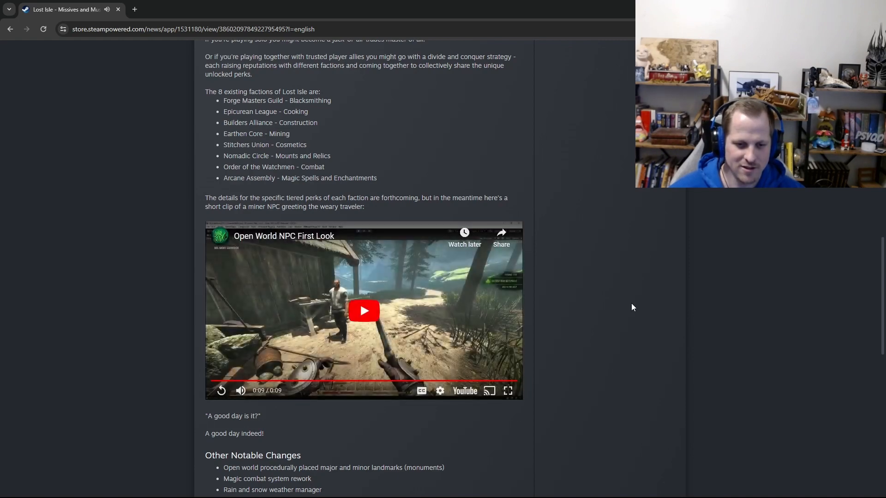
scroll("down", 3)
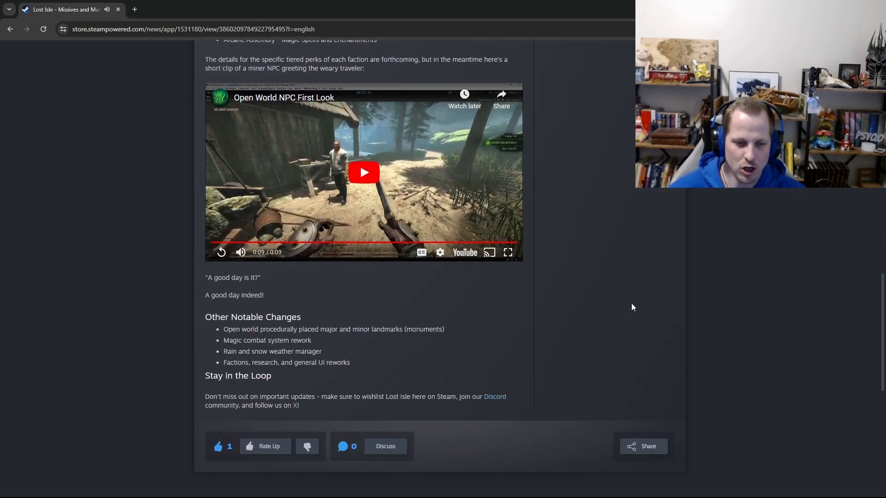
scroll("up", 3)
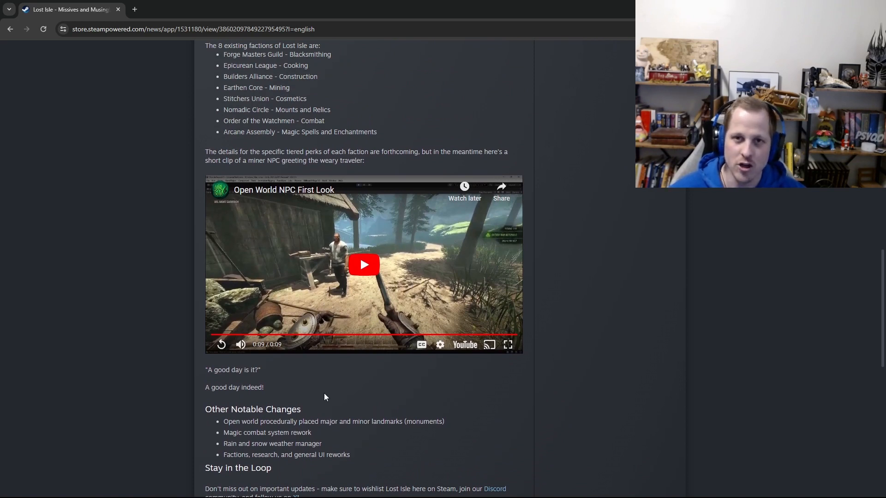
scroll("down", 3)
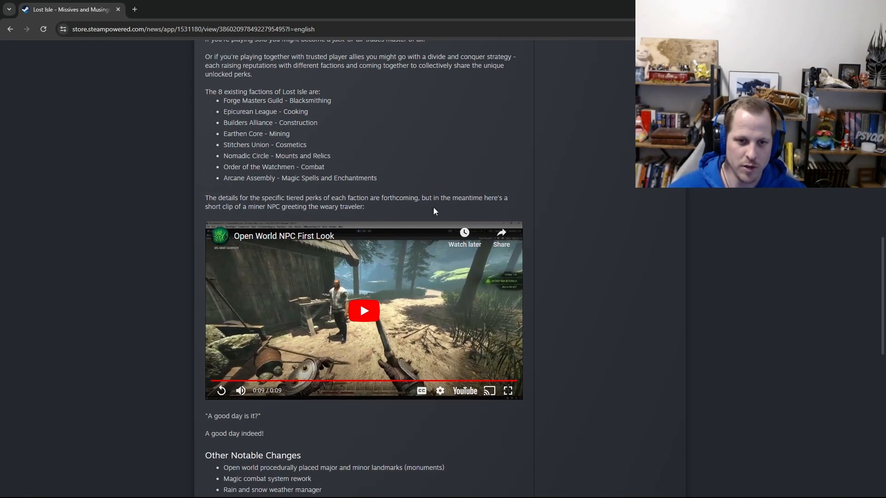
Step: Scroll down to the Other Notable Changes list and the Stay in the Loop section
scroll("down", 3)
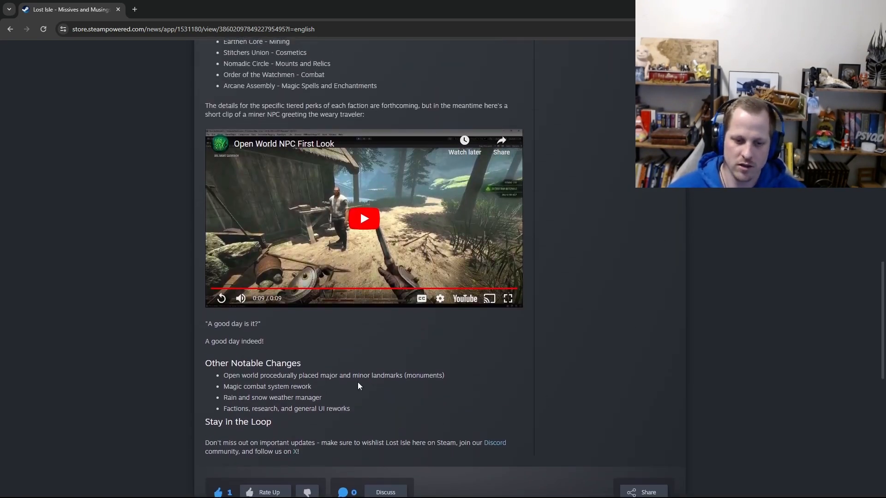
mouse_move(625, 316)
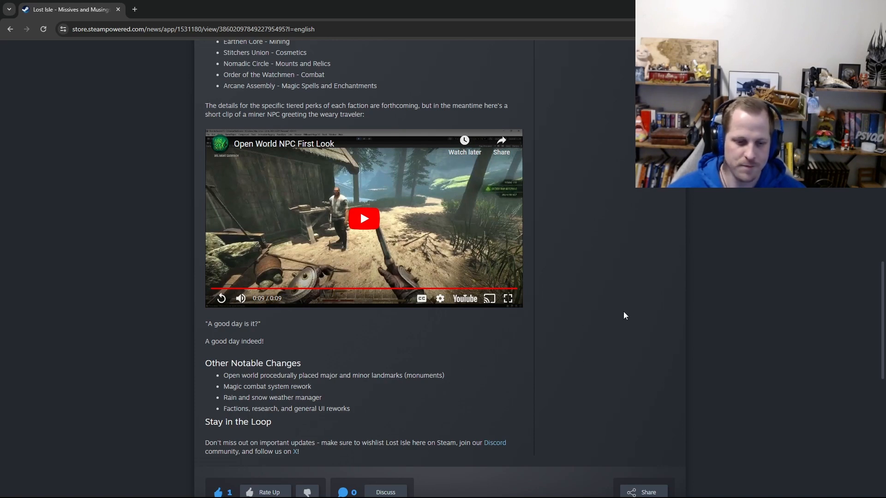
Step: Scroll to the post's end with the Rate Up, Discuss and Share bar
scroll("down", 3)
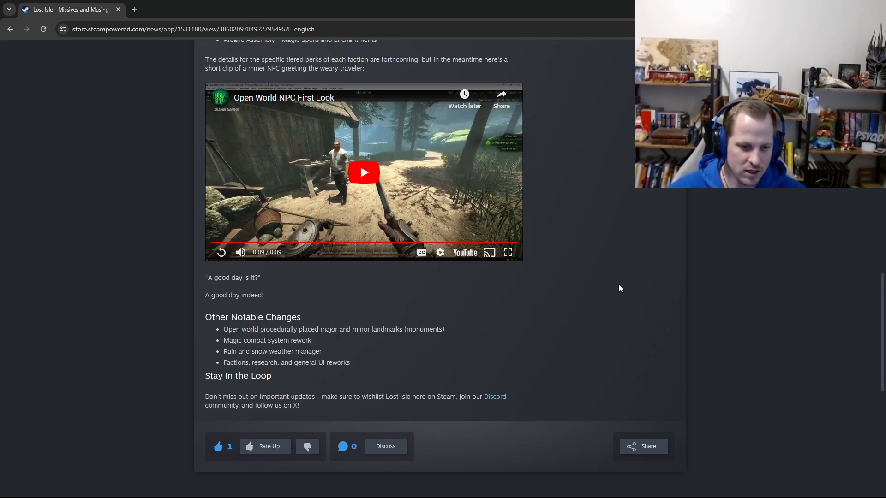
scroll("down", 3)
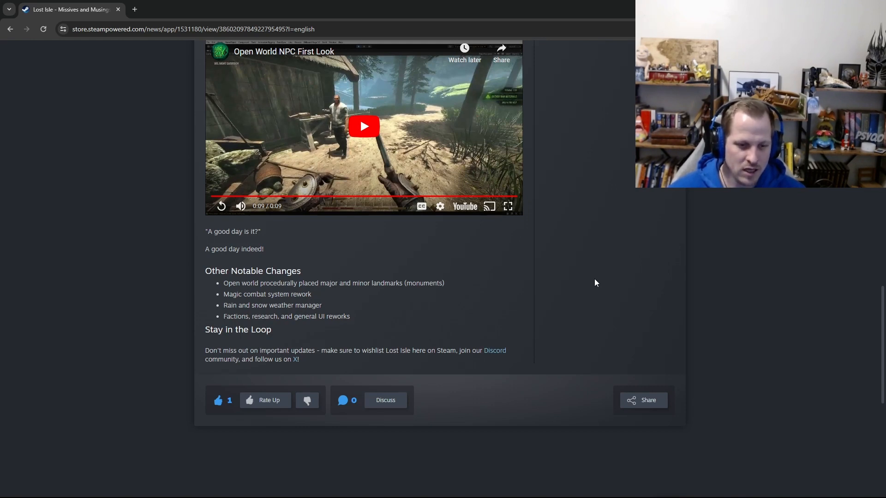
mouse_move(256, 324)
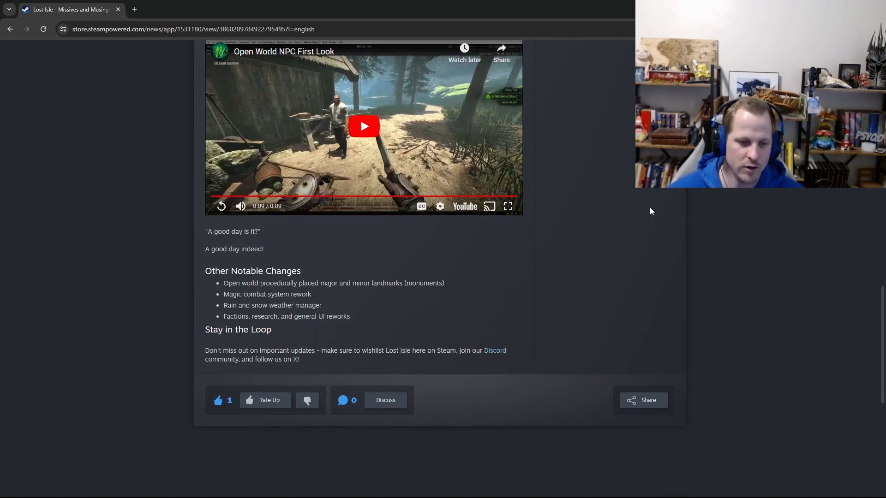
scroll("up", 3)
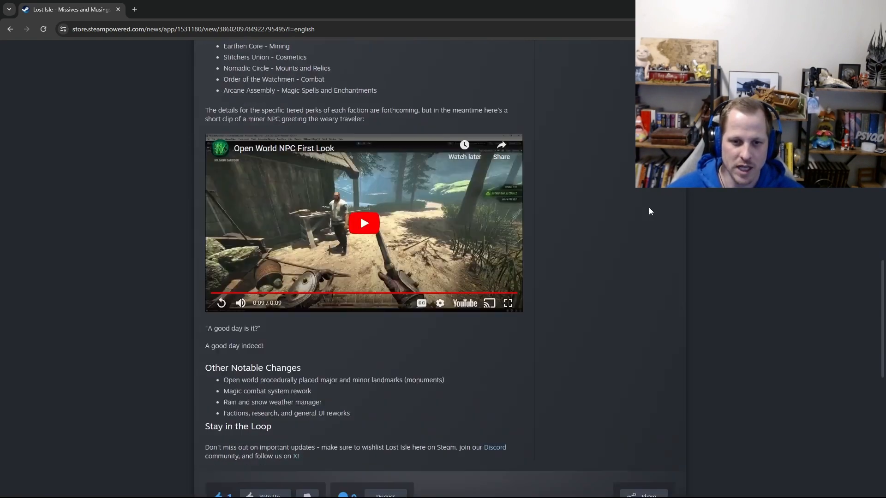
scroll("down", 3)
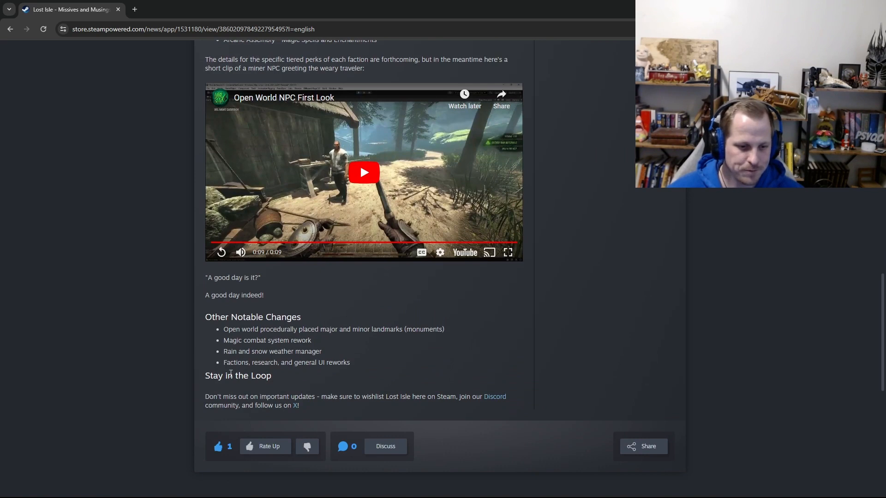
mouse_move(224, 393)
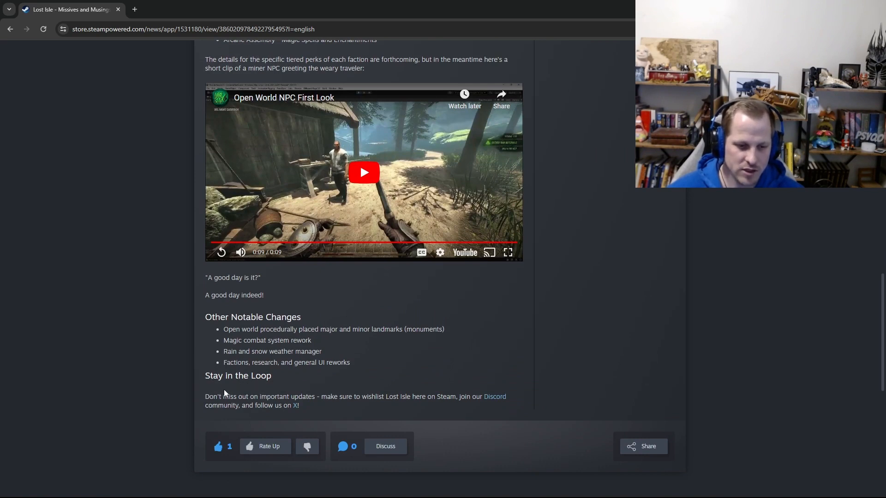
scroll("down", 3)
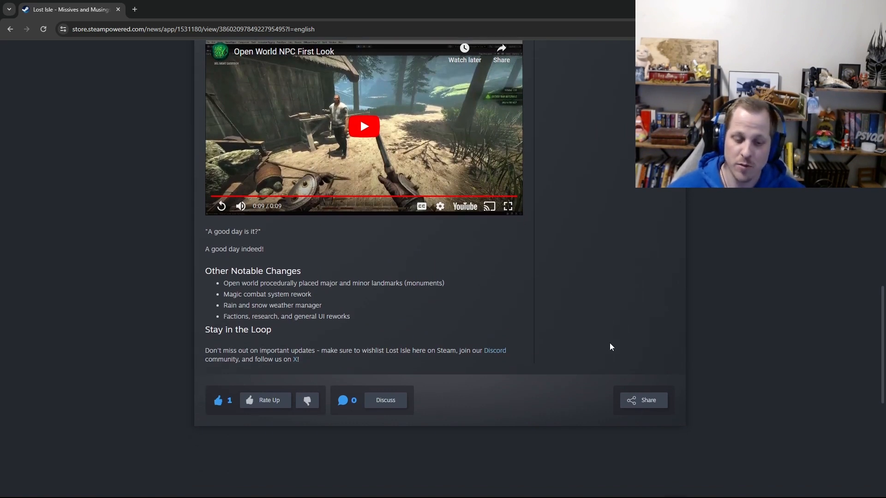